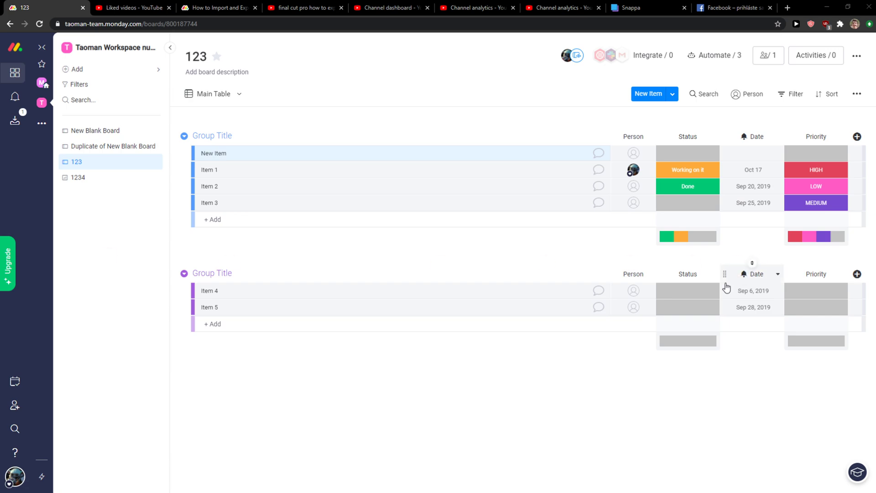
mouse_move(857, 136)
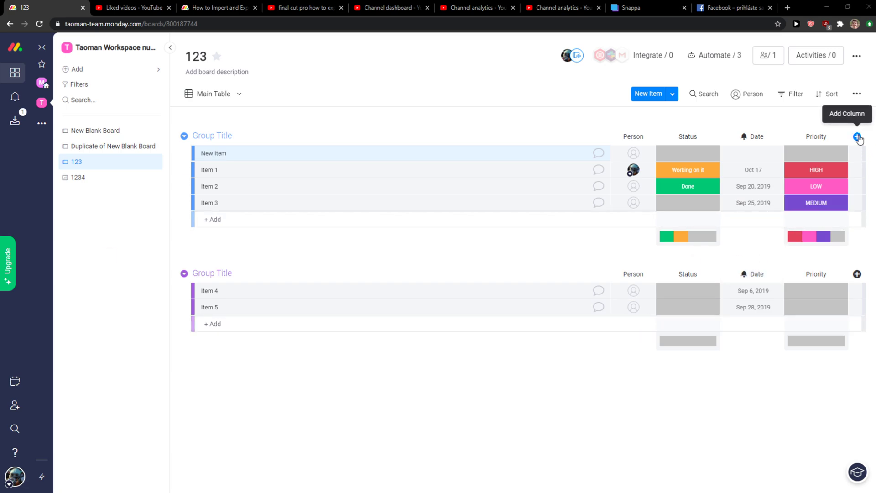
- Bring up the add-column type menu from the header of board 123
left_click(855, 136)
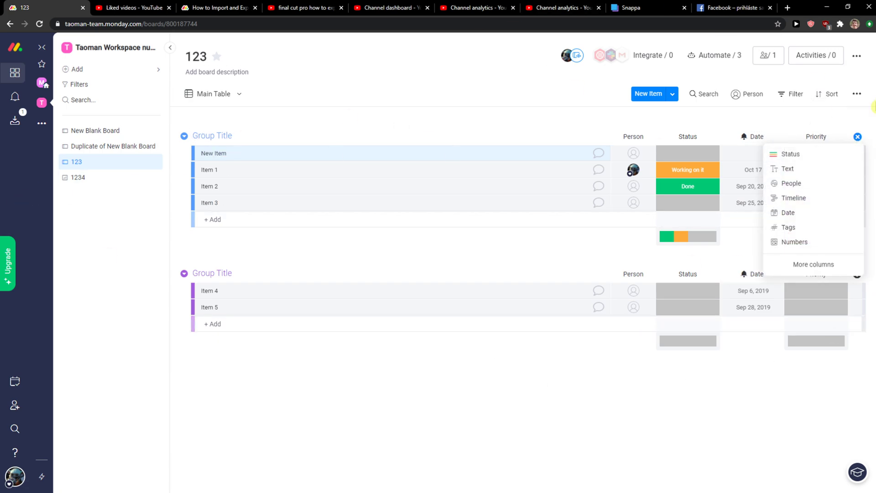
mouse_move(813, 264)
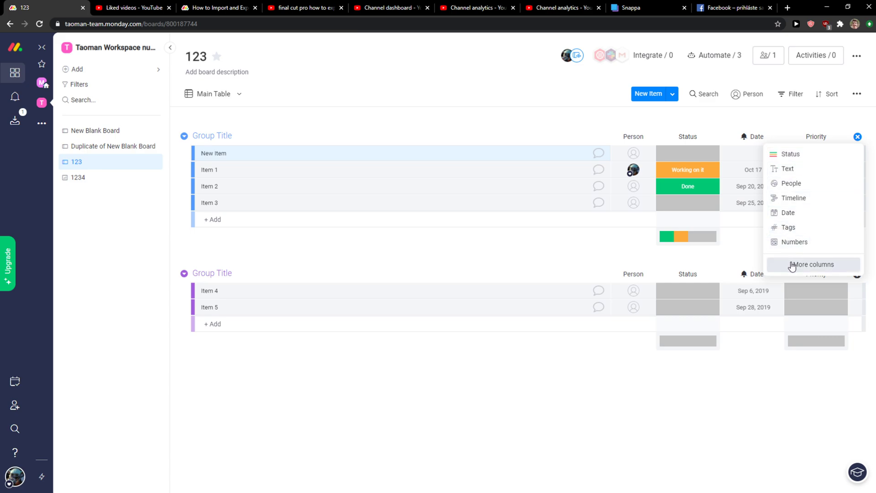
mouse_move(797, 273)
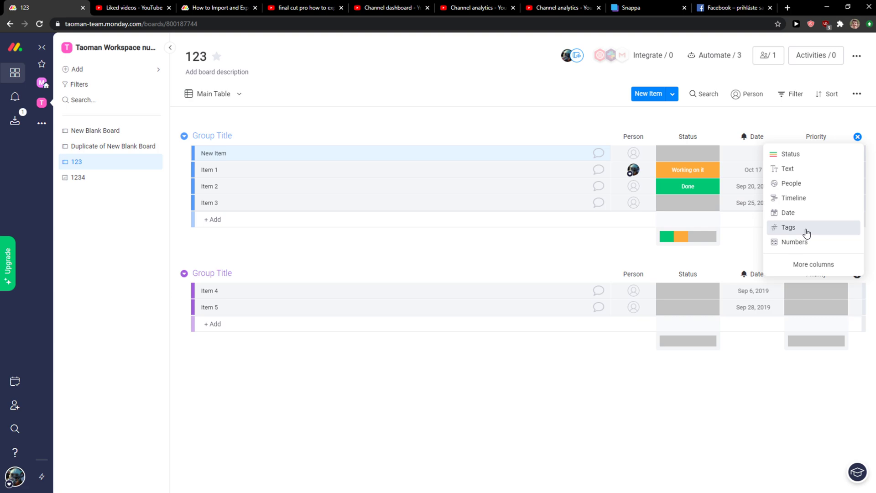
- Add a Tags column and create a #Work tag on New Item
left_click(789, 227)
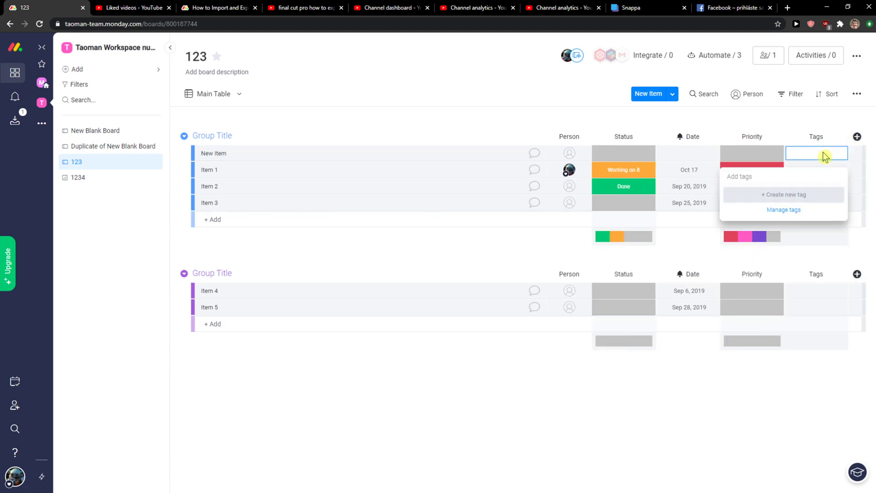
type("Wo")
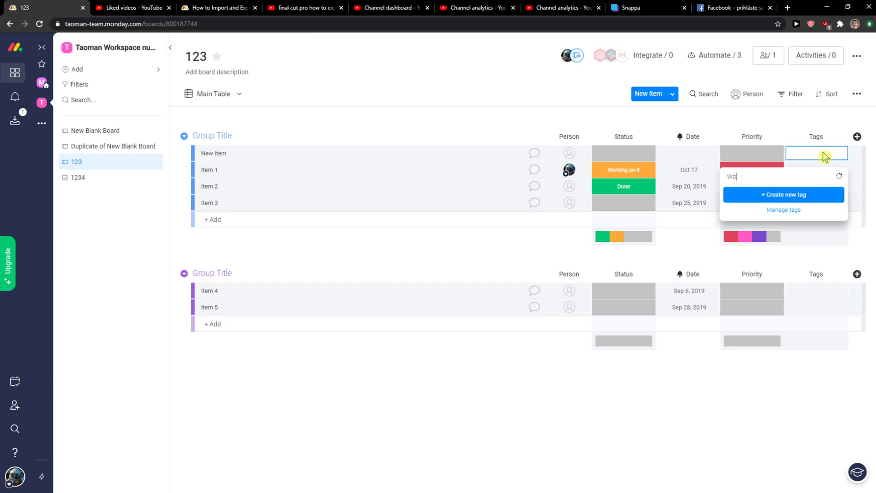
left_click(783, 194)
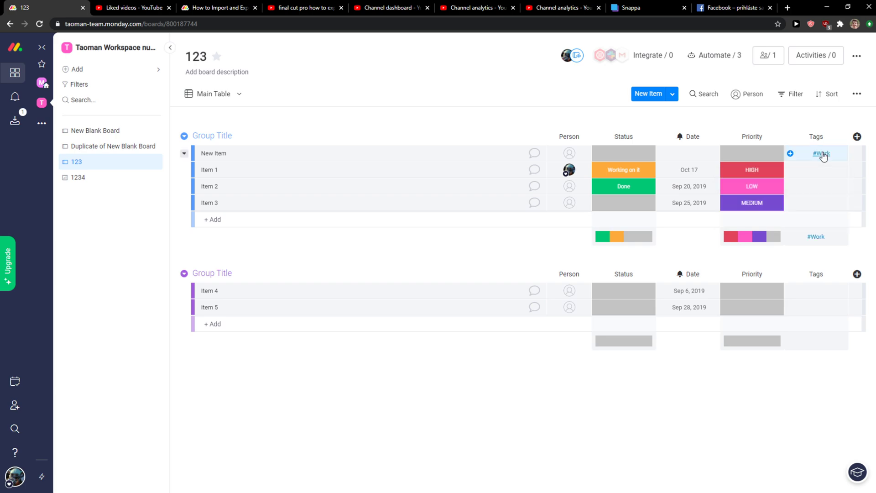
- Create a second tag #Whatever on New Item
left_click(820, 153)
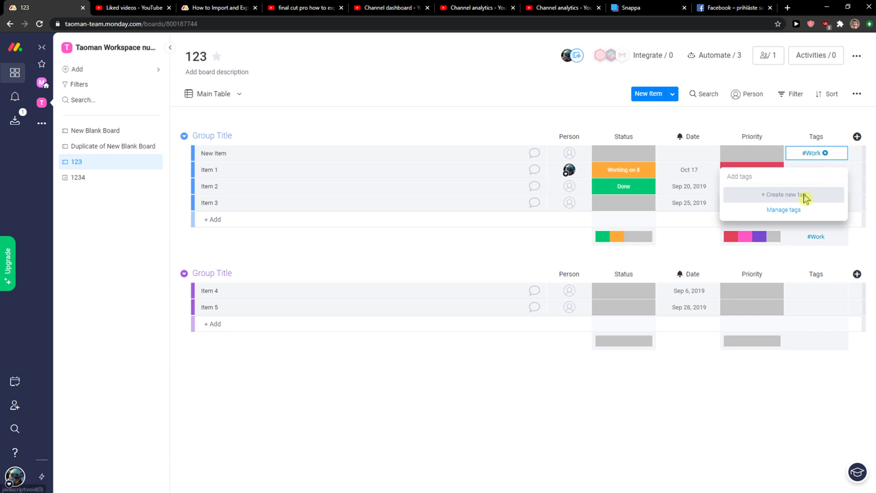
mouse_move(787, 188)
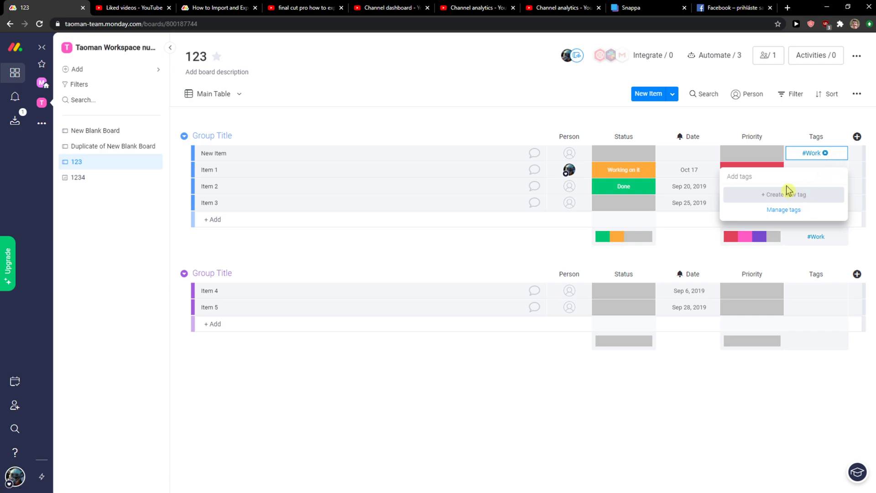
type("Whate")
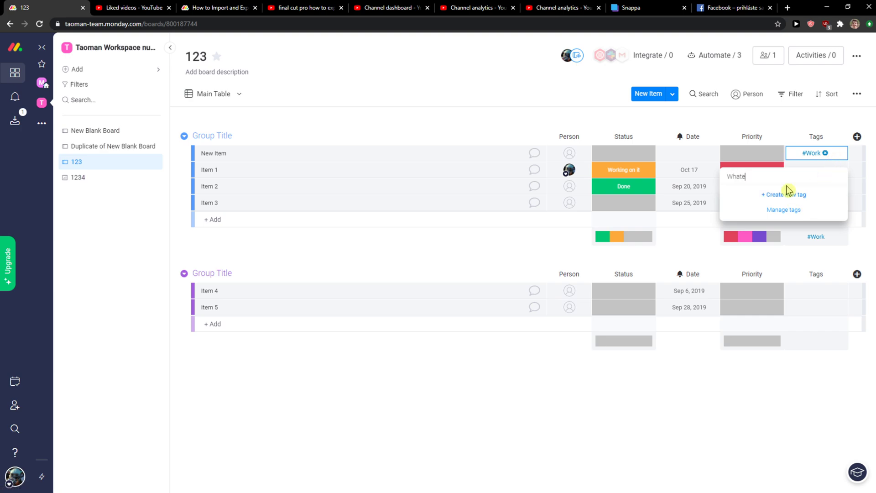
left_click(783, 194)
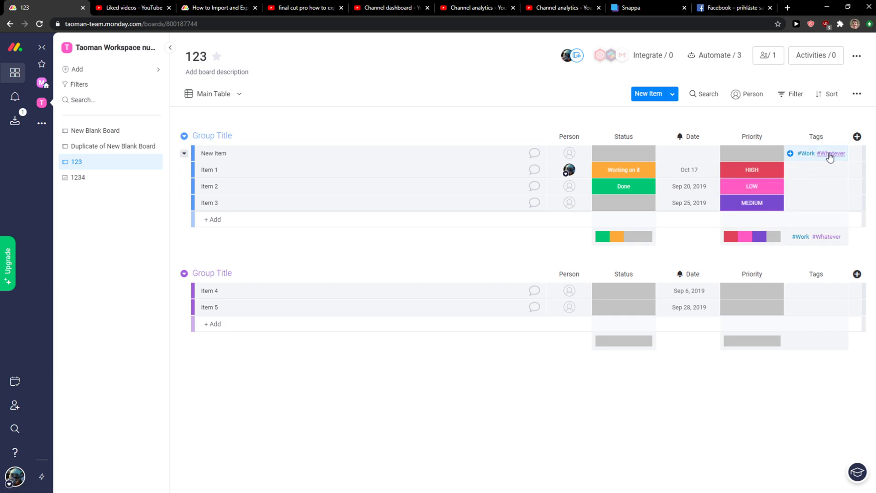
- Apply #Whatever to Item 1 and launch the search for everything tagged #Whatever
left_click(815, 170)
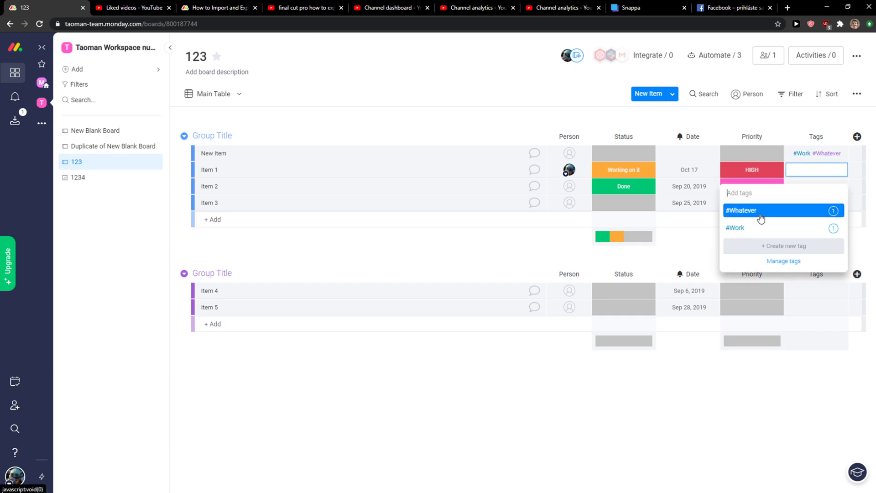
left_click(741, 210)
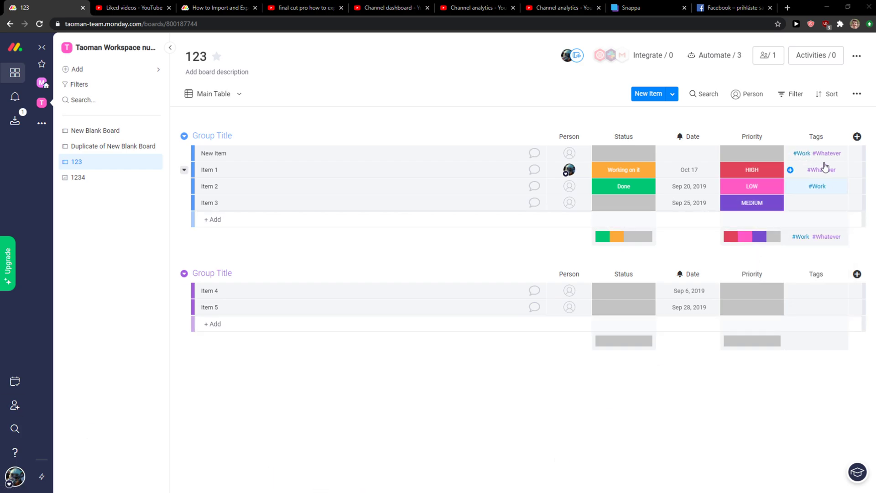
left_click(829, 170)
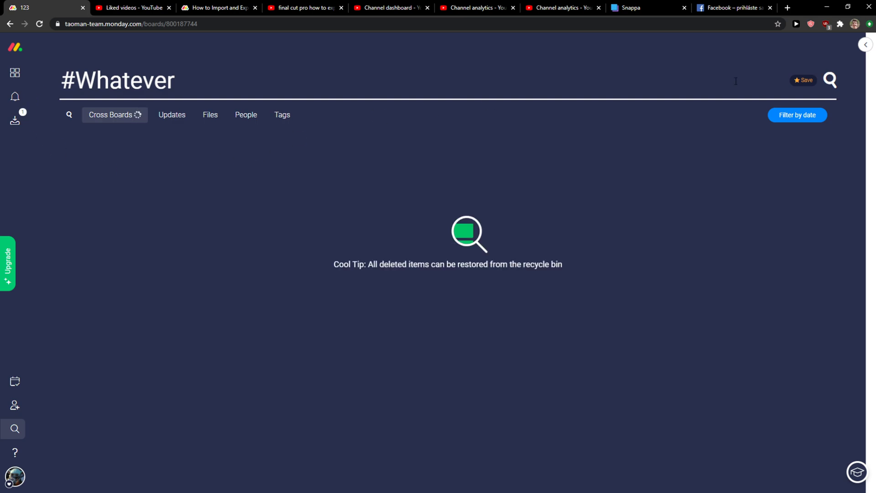